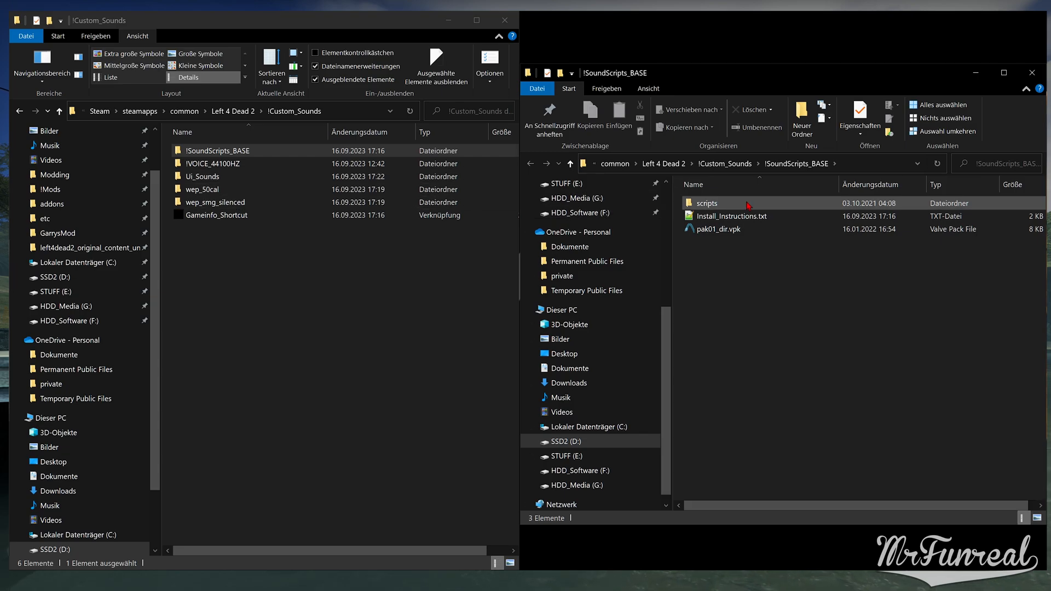
Step: Open the base pack's scripts and music script folders, and music_jukebox's scripts folder
double_click(708, 203)
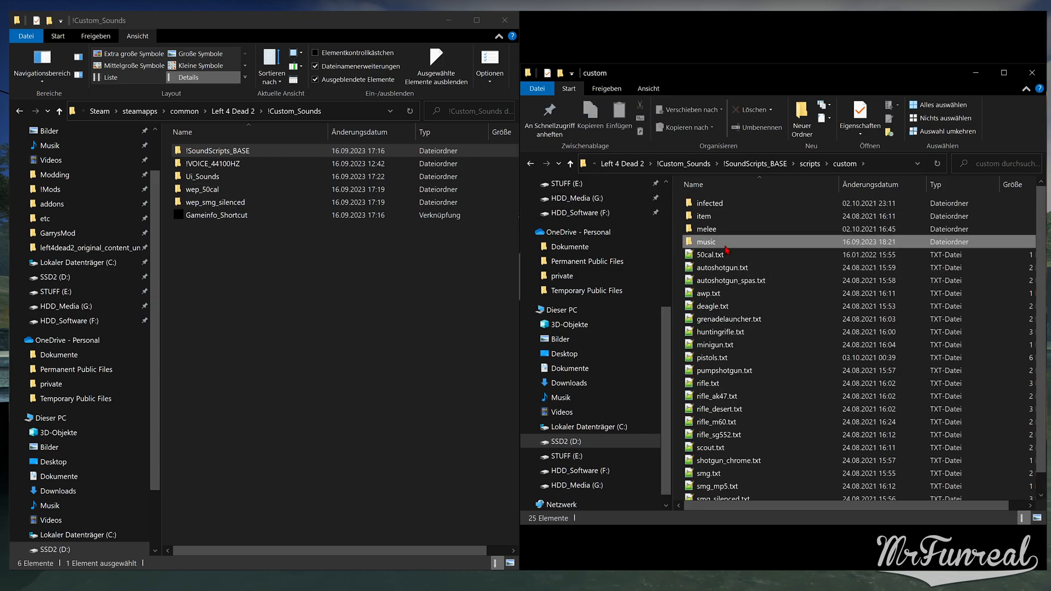
double_click(706, 241)
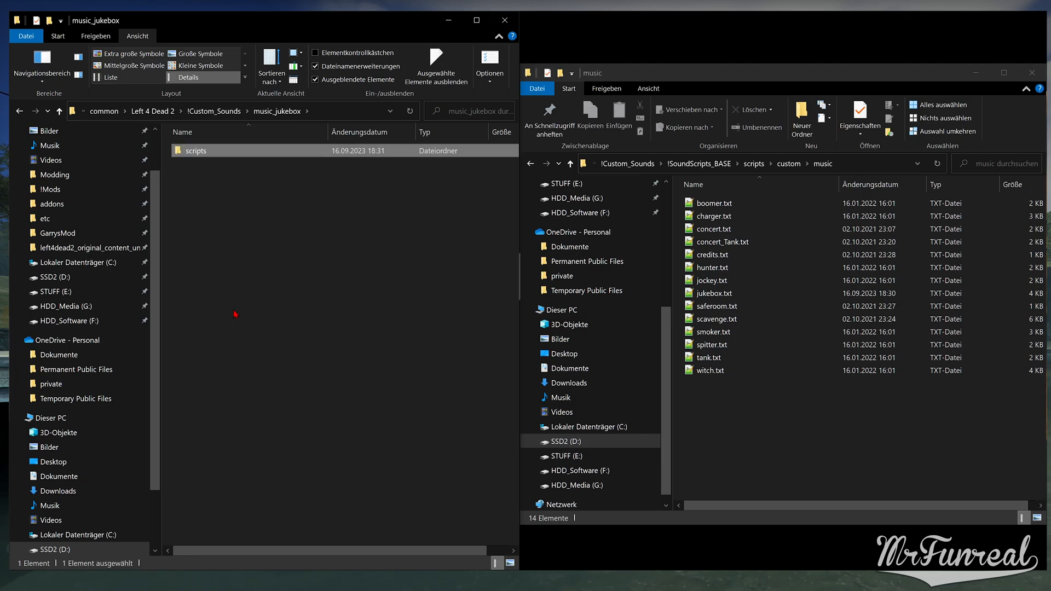
double_click(196, 150)
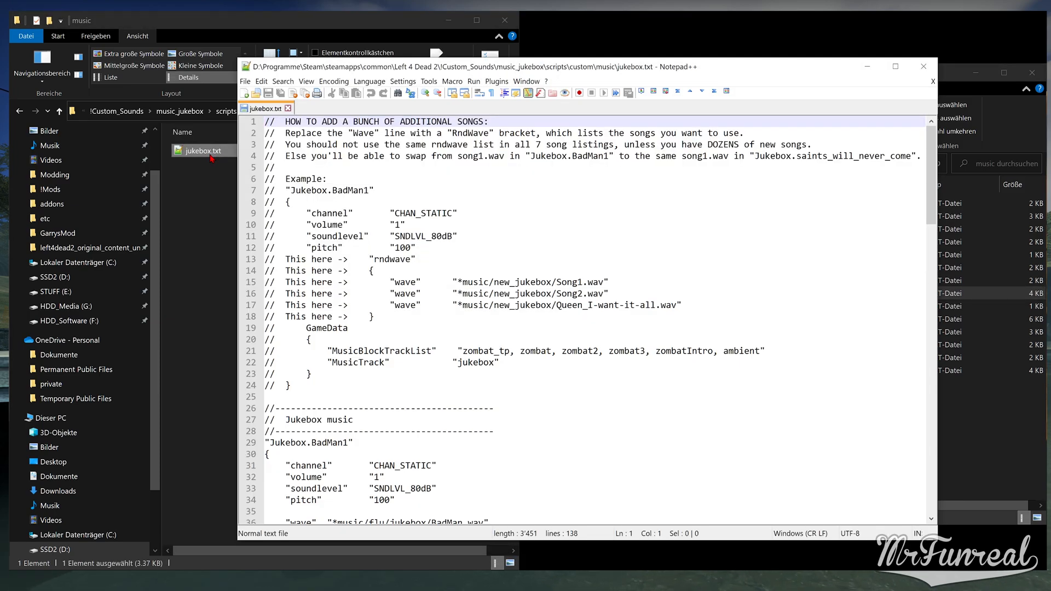
mouse_move(867, 66)
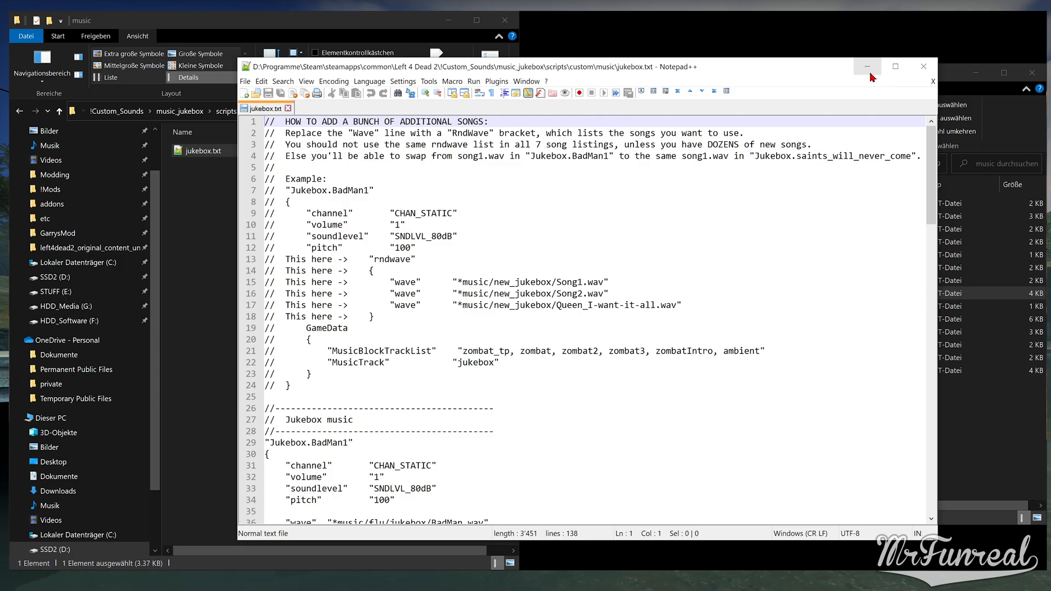
Step: Minimize Notepad++ after reading jukebox.txt's comments on adding songs
left_click(867, 67)
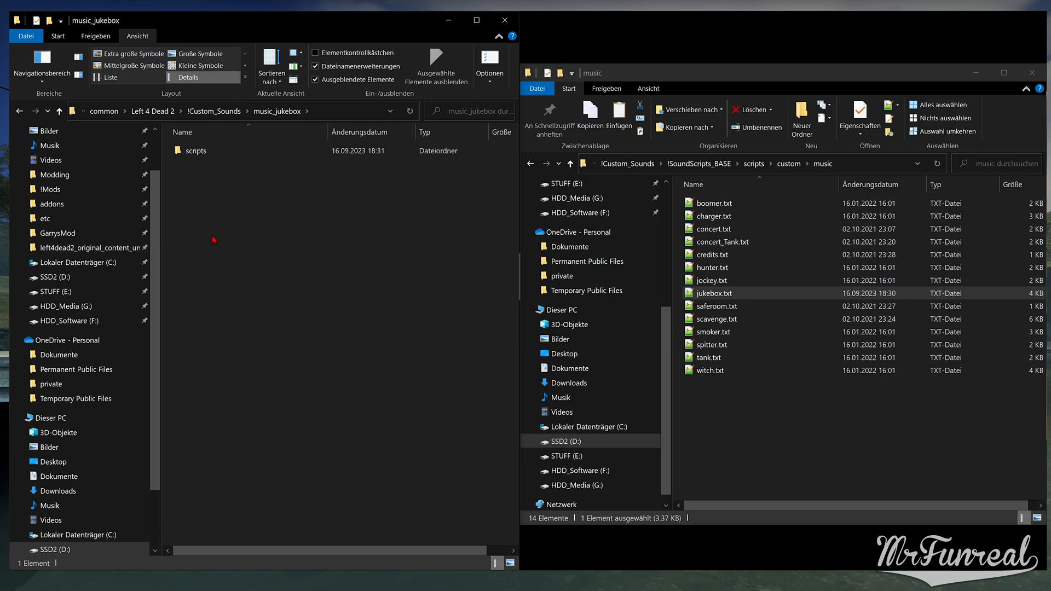
Step: Go to music_jukebox's sound\music folder and open new_jukebox
left_click(802, 113)
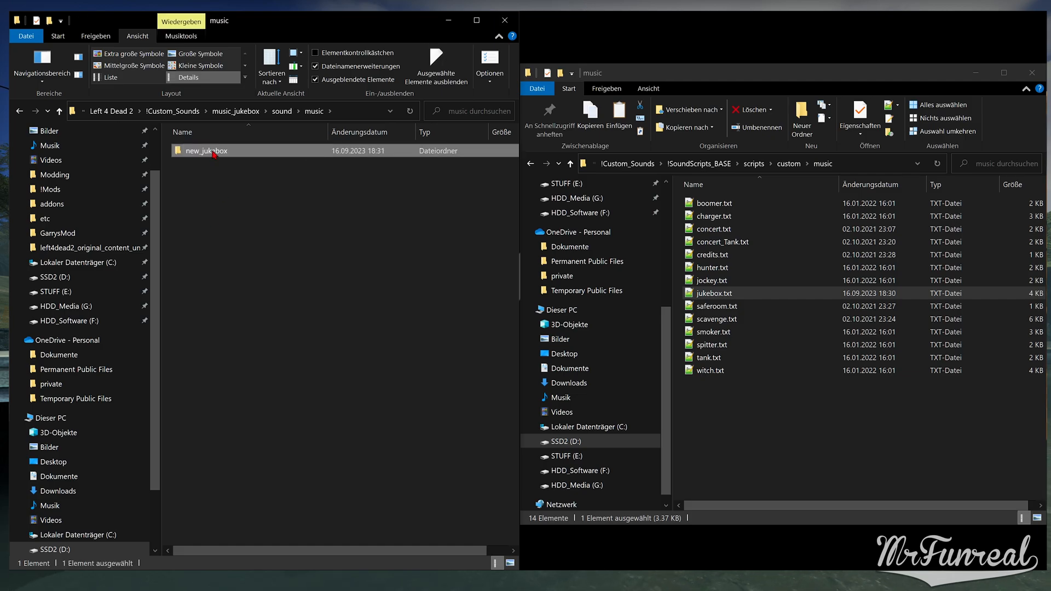
double_click(204, 150)
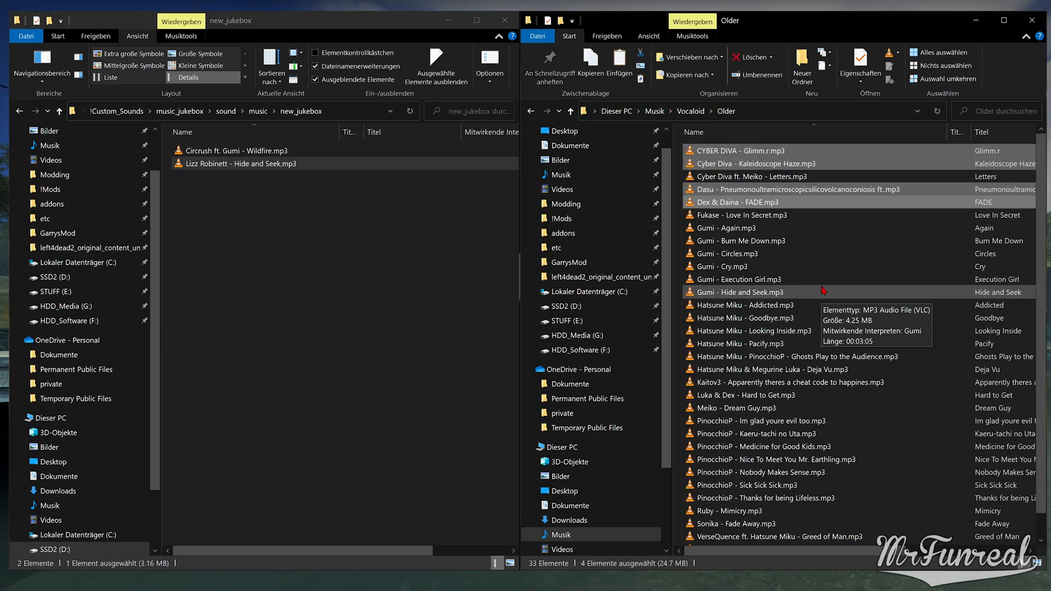
Step: Copy sixteen Vocaloid and Alligatoah MP3 songs into new_jukebox
scroll("down", 3)
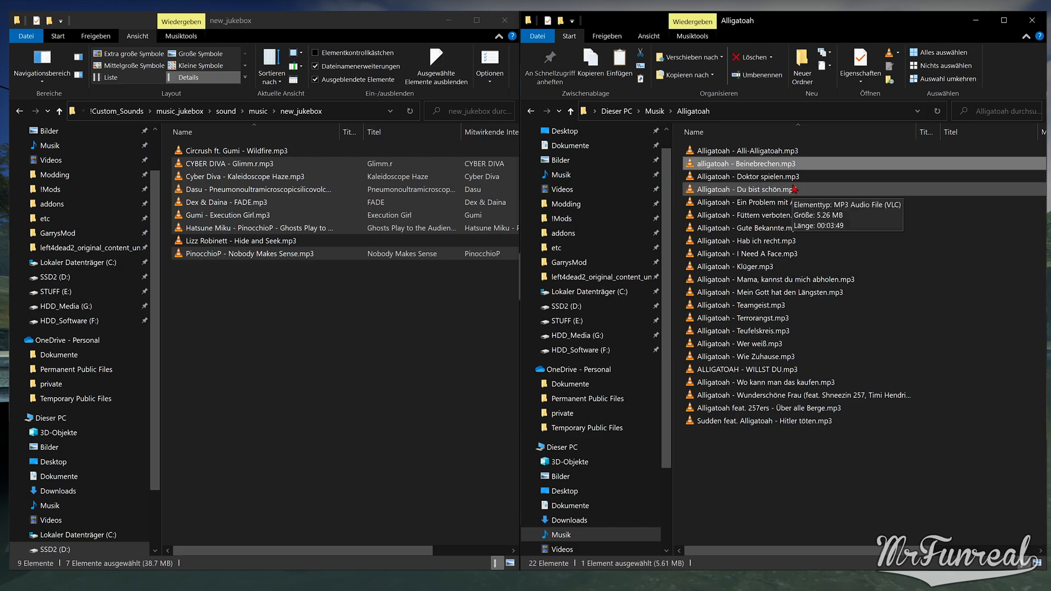
left_click(740, 305)
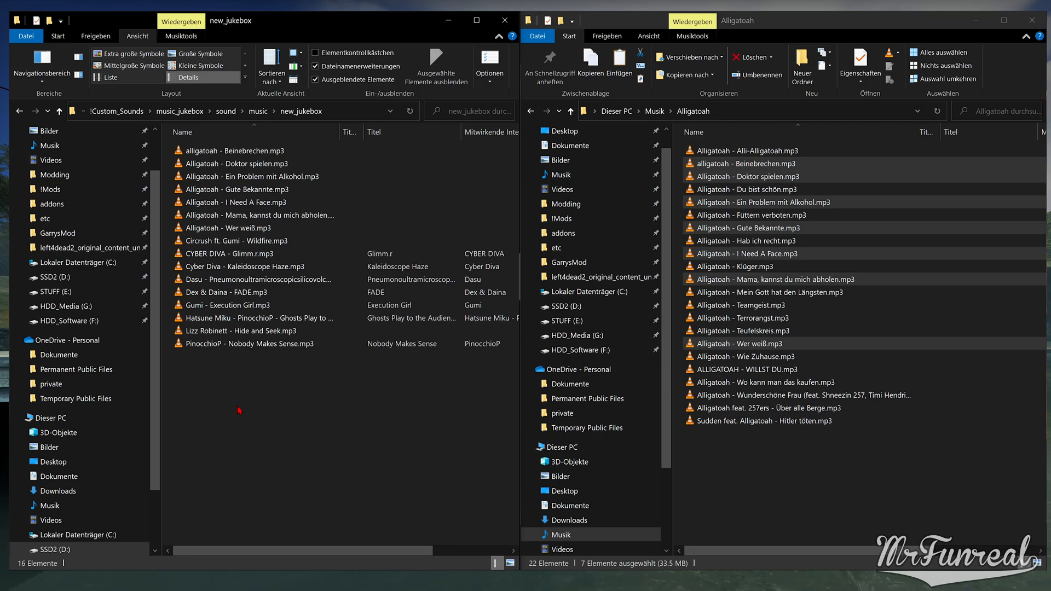
mouse_move(255, 439)
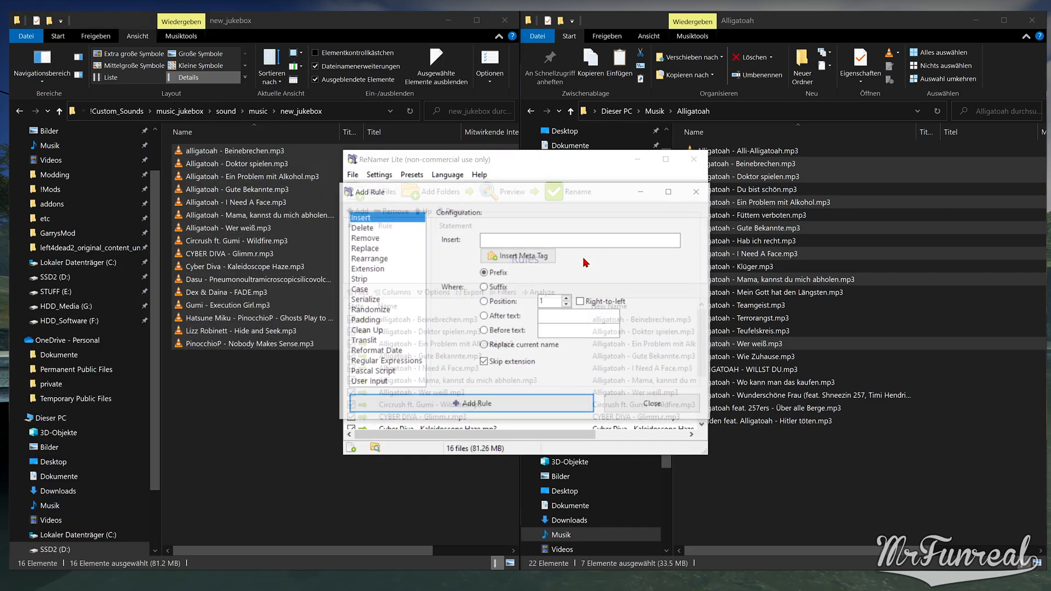
Step: Rename all 16 MP3s with a space-to-underscore Replace rule, then close ReNamer Lite
left_click(364, 248)
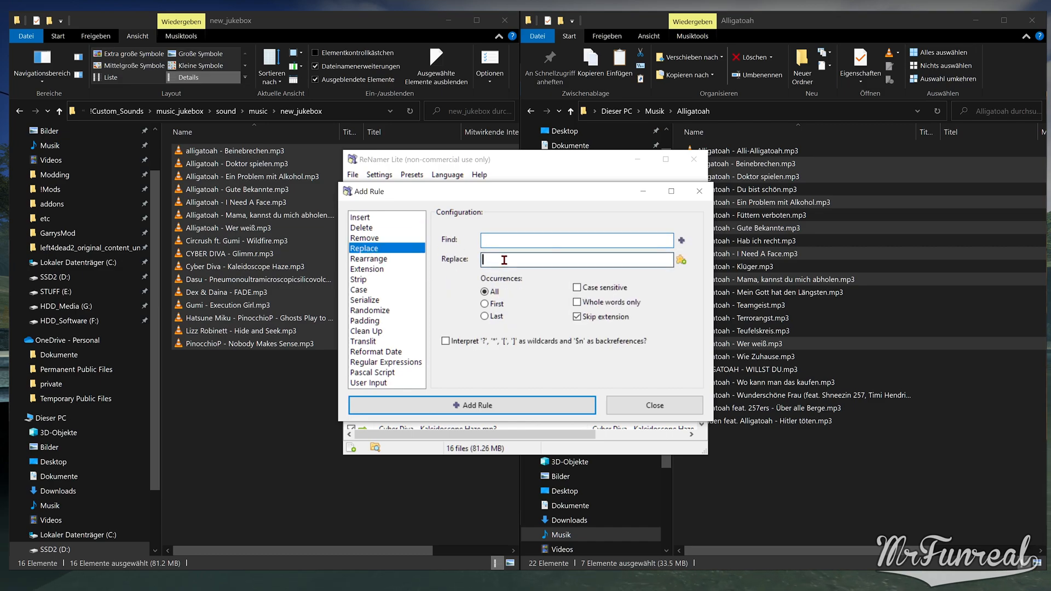
left_click(471, 405)
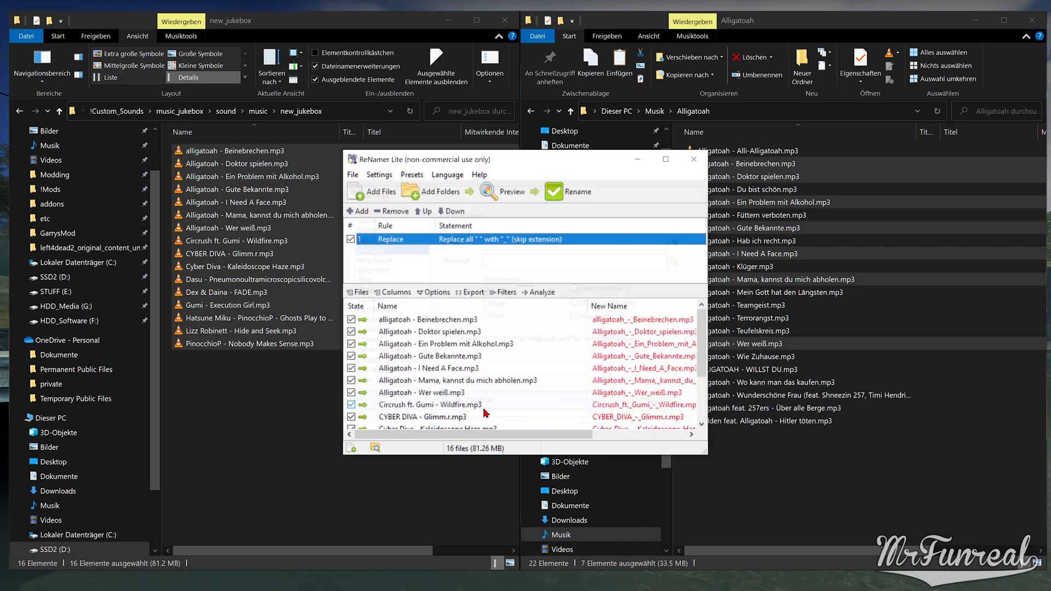
left_click(567, 192)
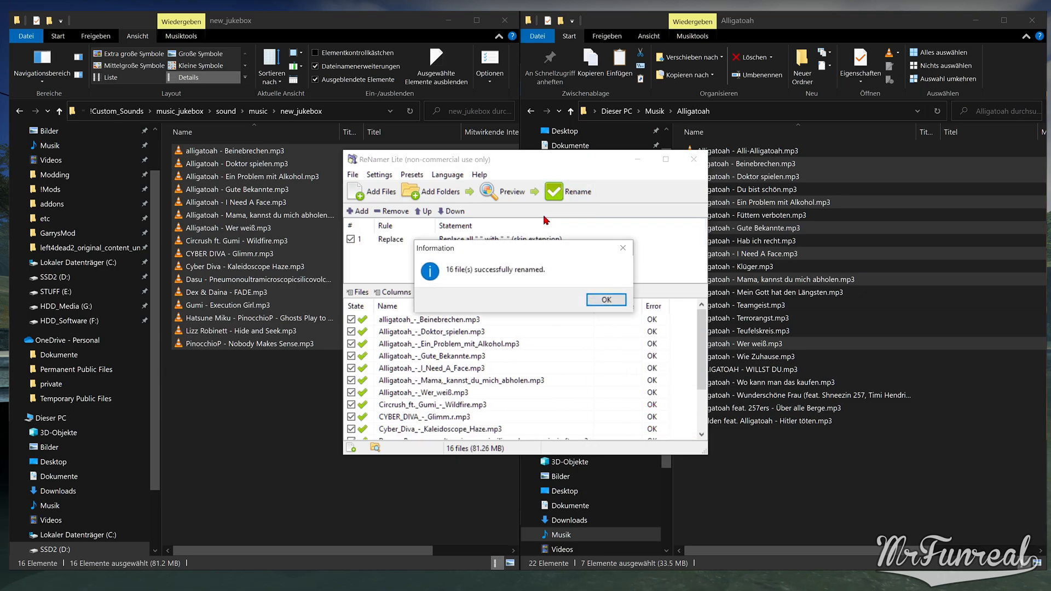
left_click(605, 299)
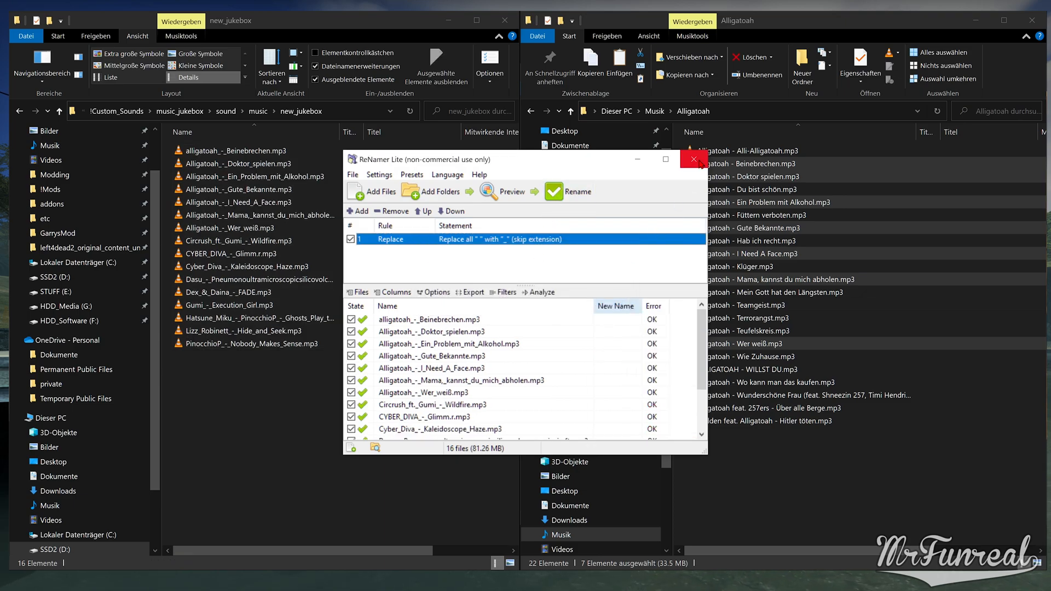
left_click(693, 159)
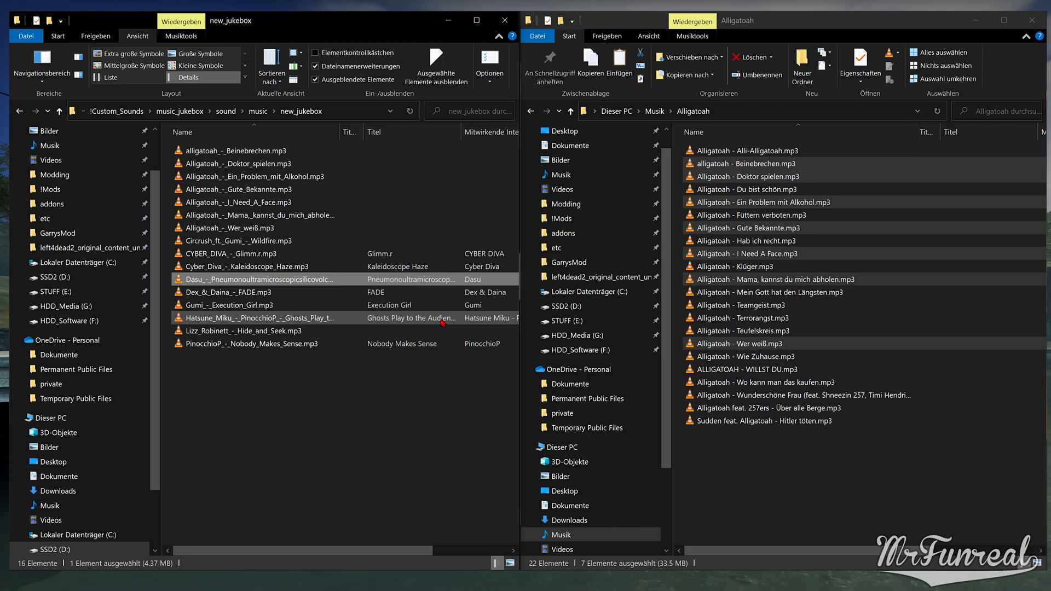
left_click(255, 318)
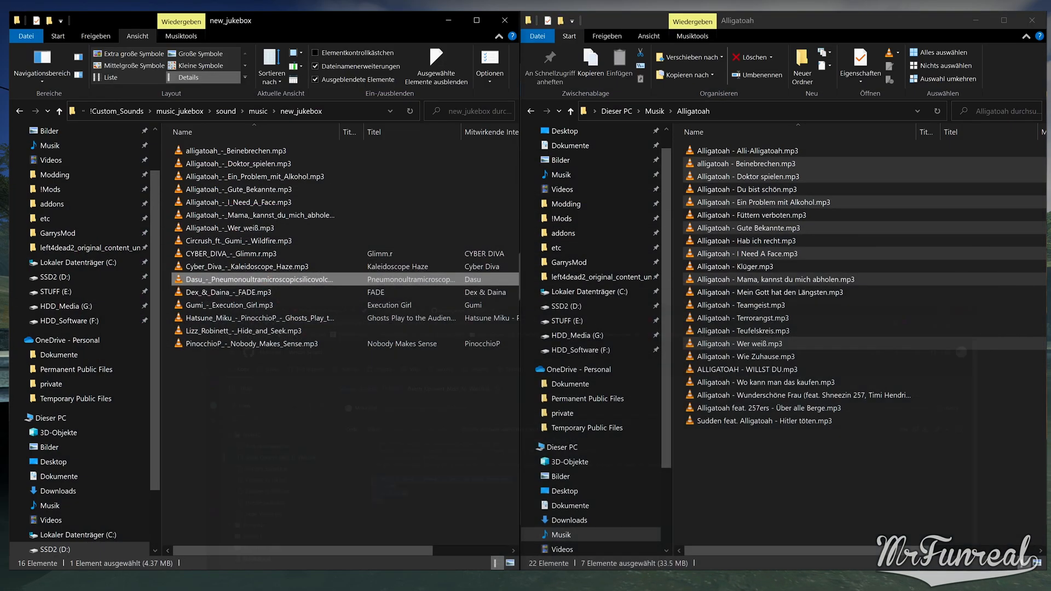
Step: Create aaaaa.bat in new_jukebox and open it in Notepad++
right_click(328, 456)
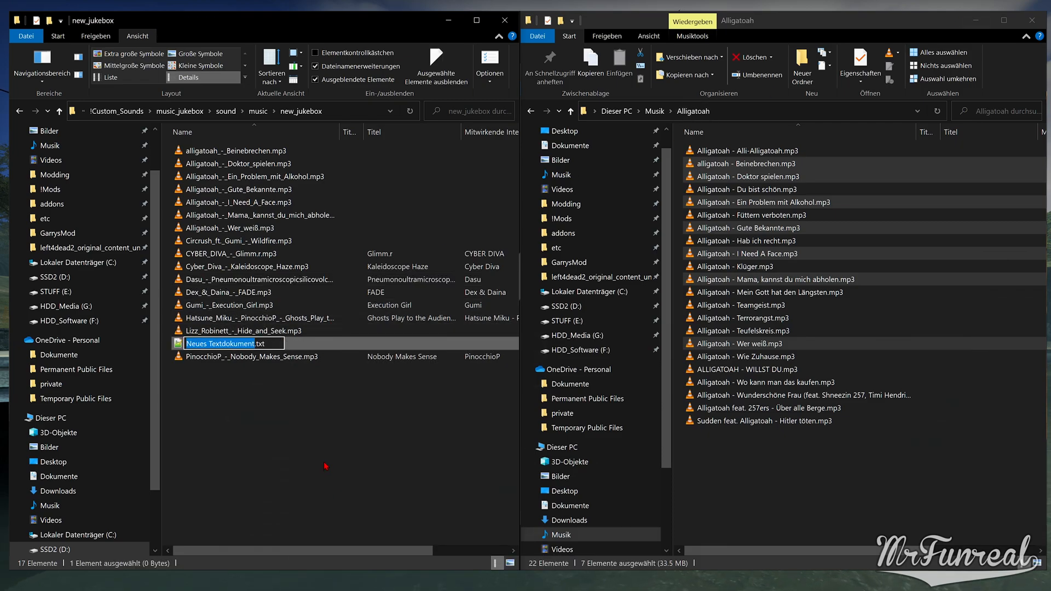
type("aaaaa.bat")
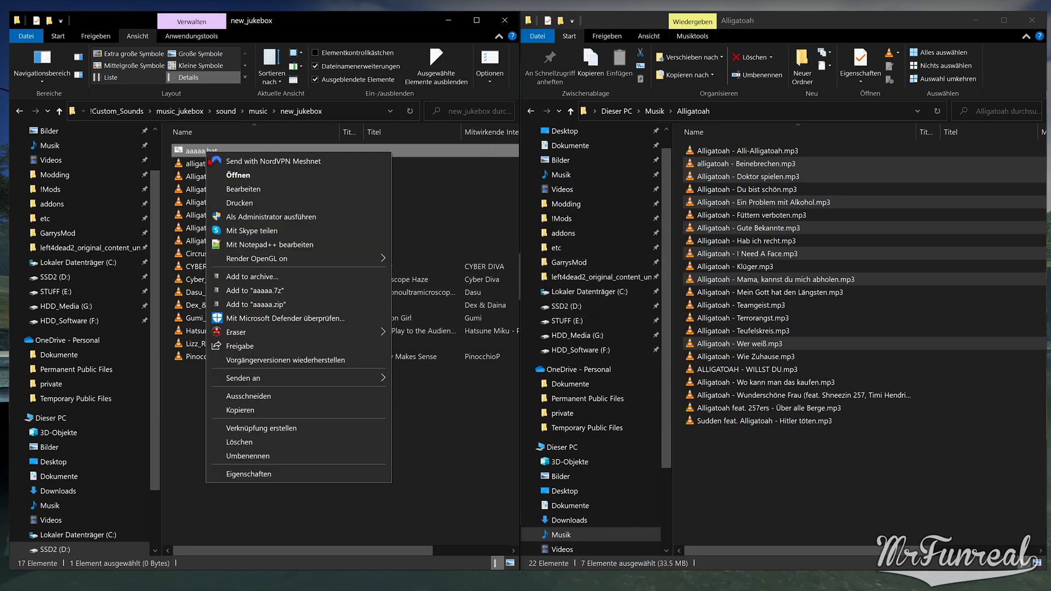
left_click(269, 244)
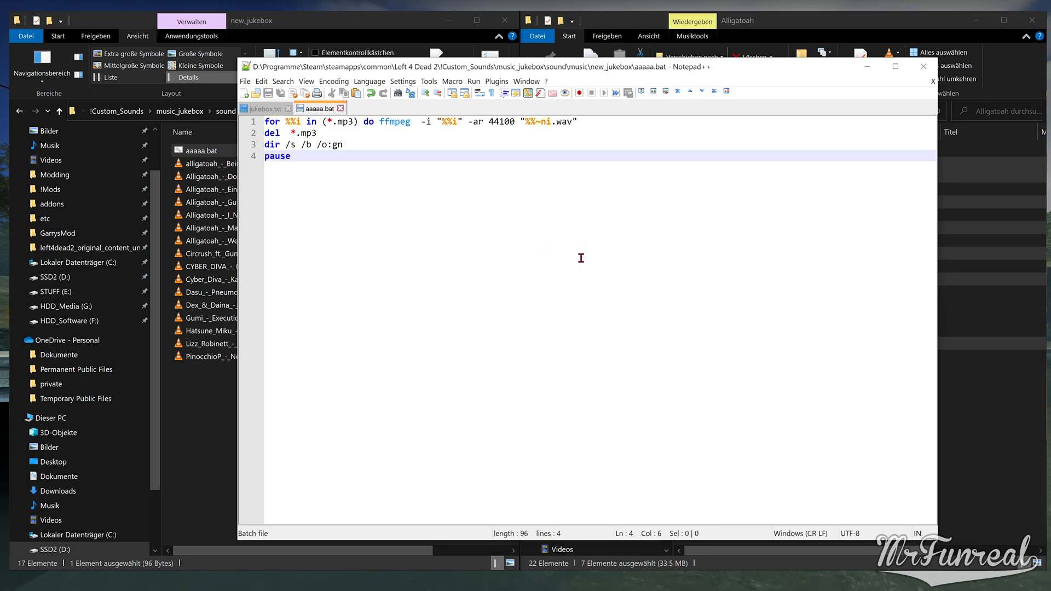
Step: Write the ffmpeg 44100 Hz WAV conversion script with del, dir and pause lines, save and run it
left_click(923, 66)
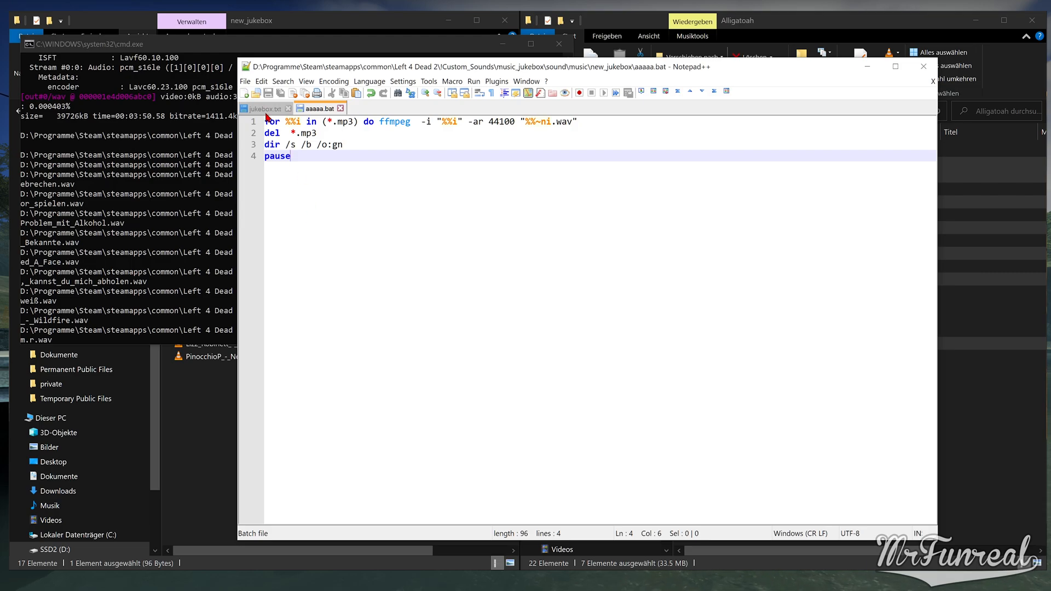
Step: In jukebox.txt, remove the leftover pause line and column-delete the folder paths on lines 4–19
left_click(263, 107)
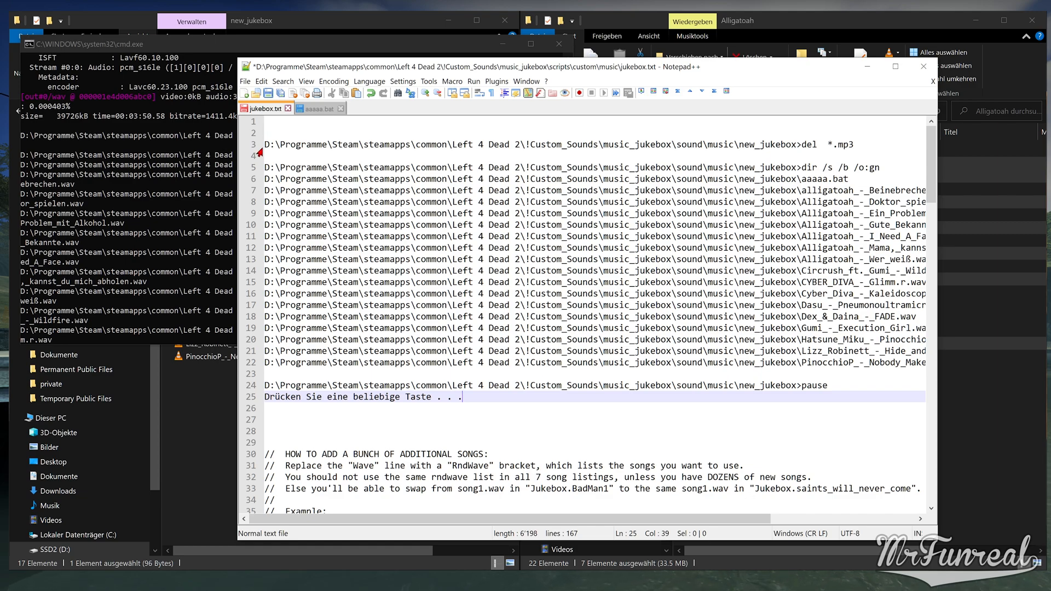
mouse_move(827, 227)
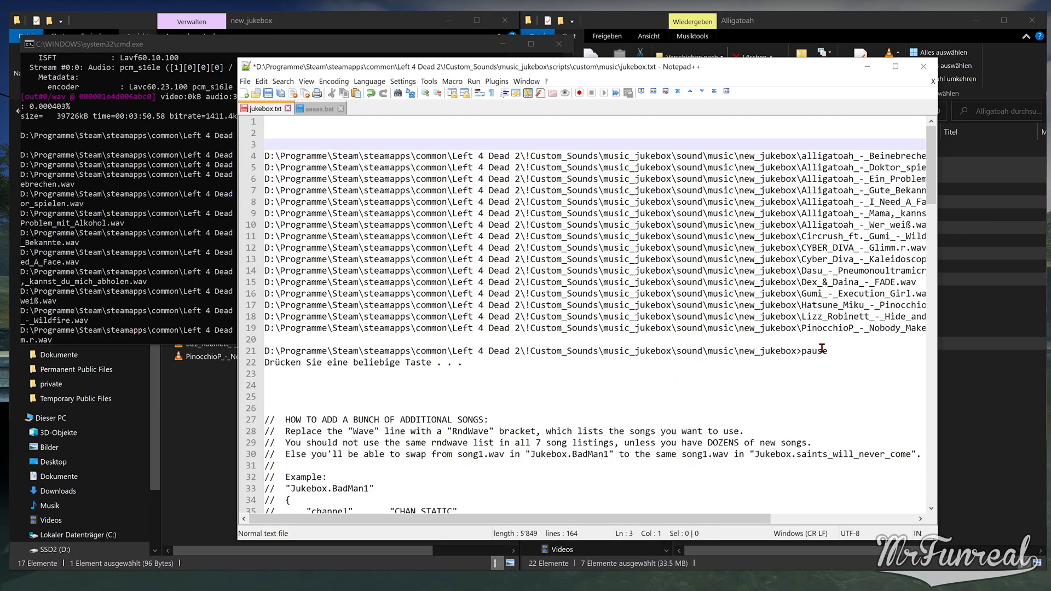
triple_click(543, 350)
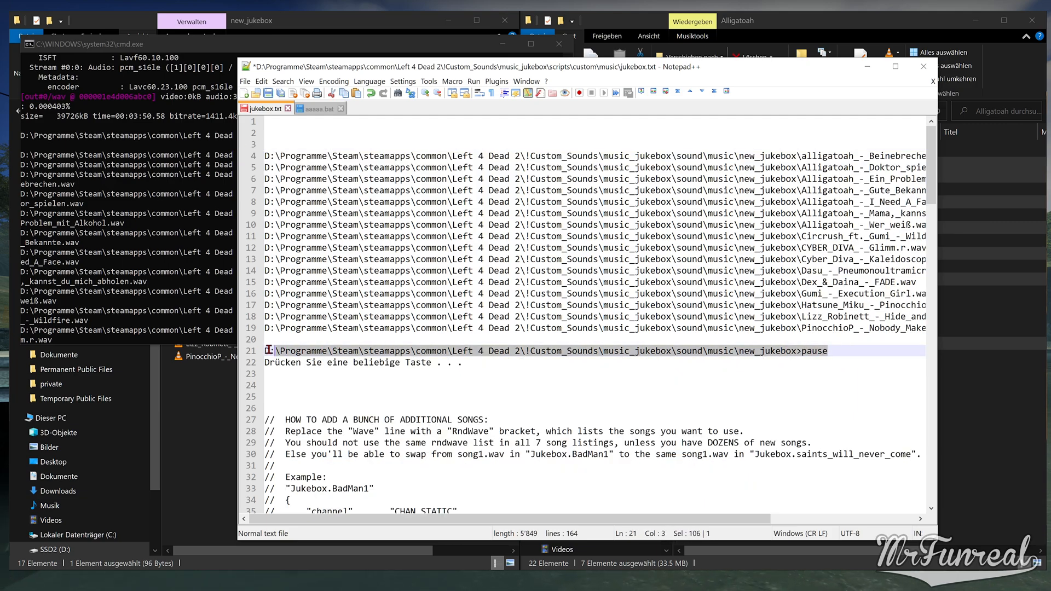
left_click(276, 383)
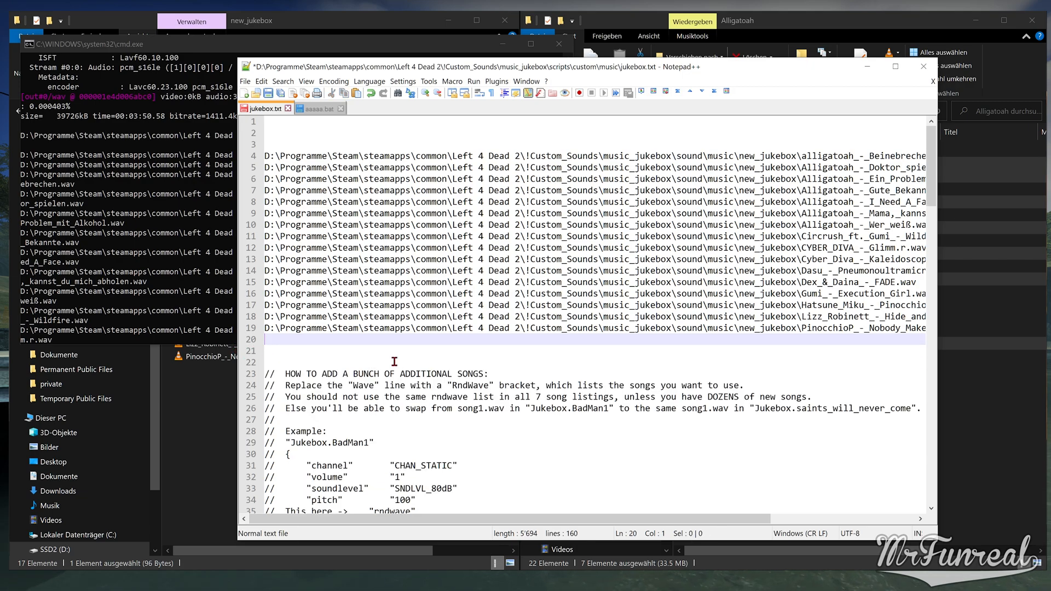
mouse_move(800, 328)
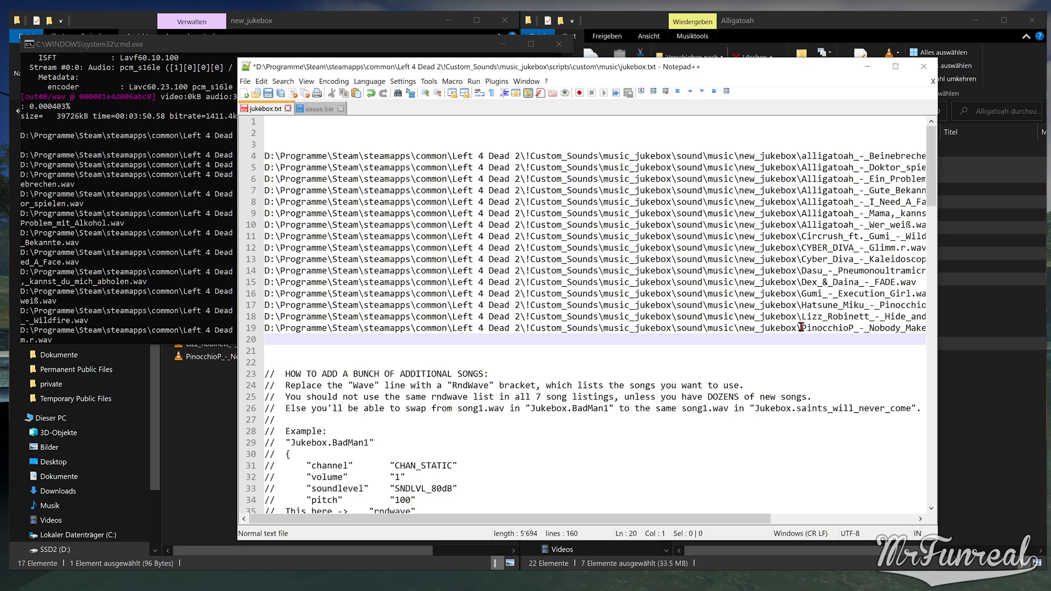
left_click(265, 155)
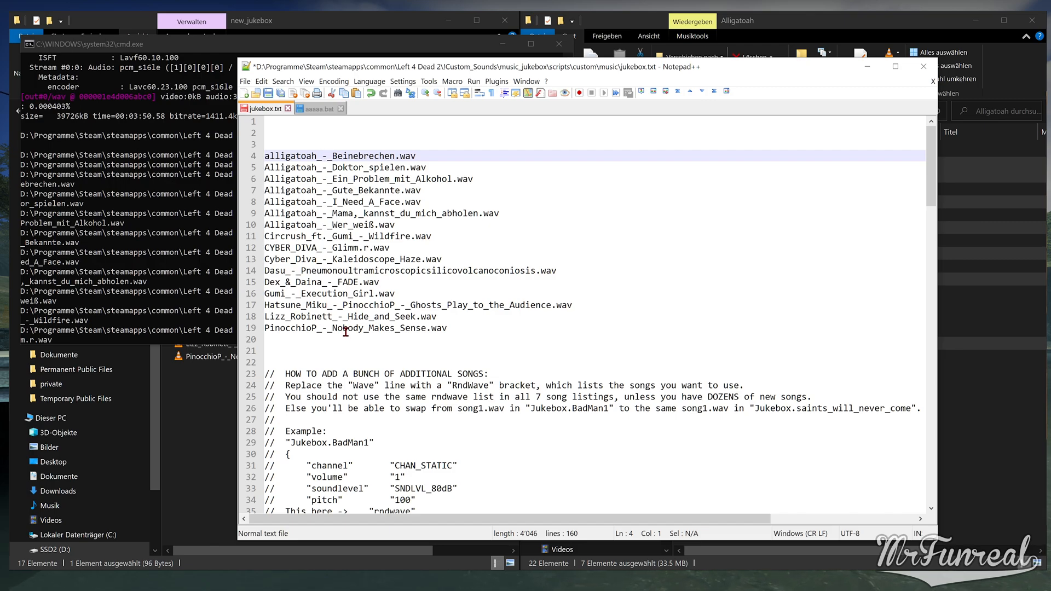
Step: Add an uncommented rndwave block to Jukebox.BadMan1 with *music/new_jukebox/ wave prefixes
scroll("down", 3)
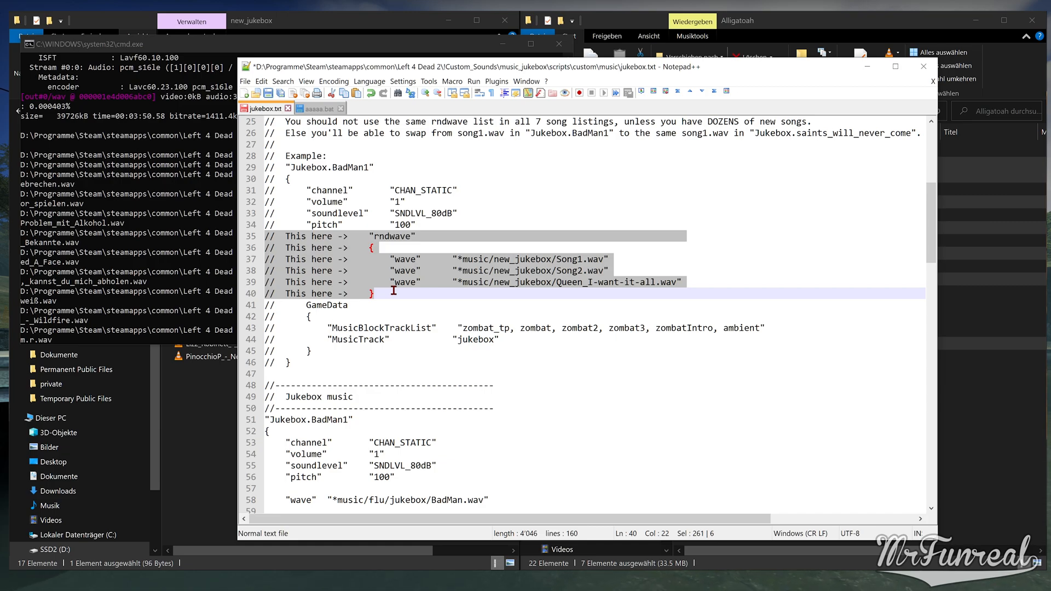
scroll("down", 3)
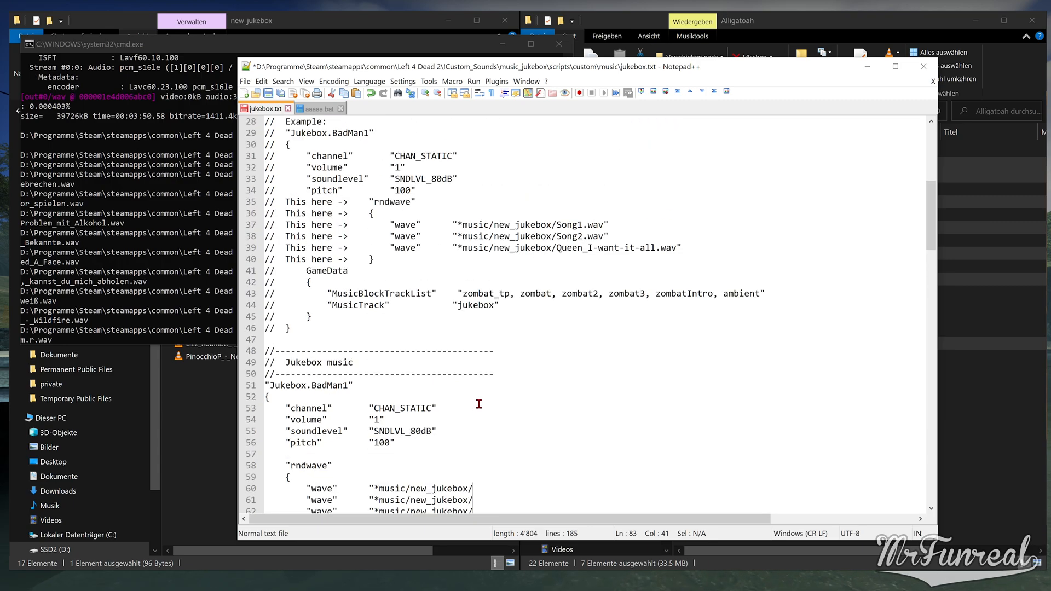
Step: Paste the sixteen song names into the wave entries and add closing quotes, e.g. Wildfire, FADE
scroll("up", 3)
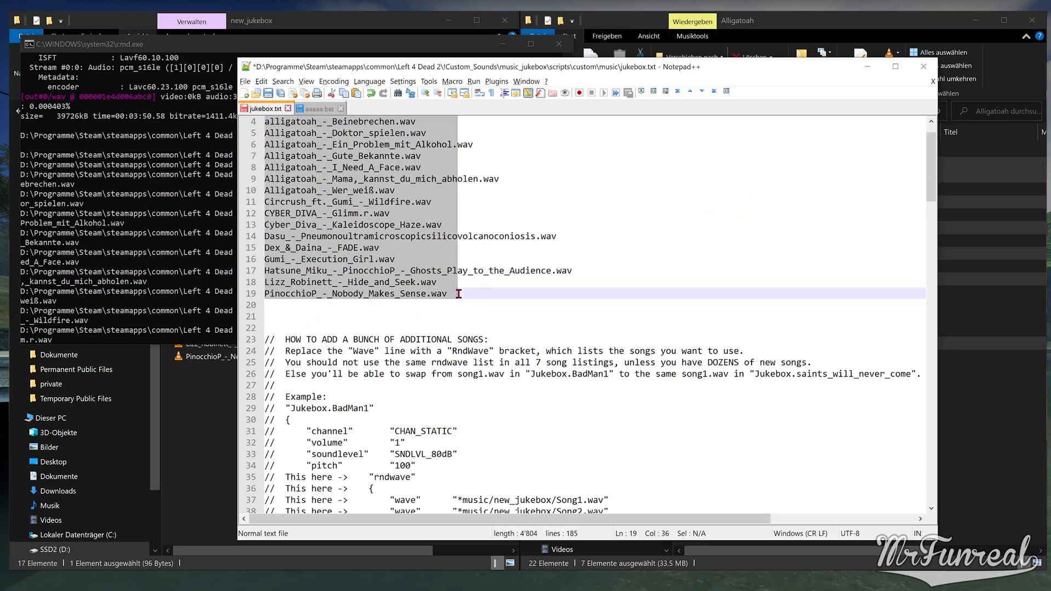
scroll("down", 3)
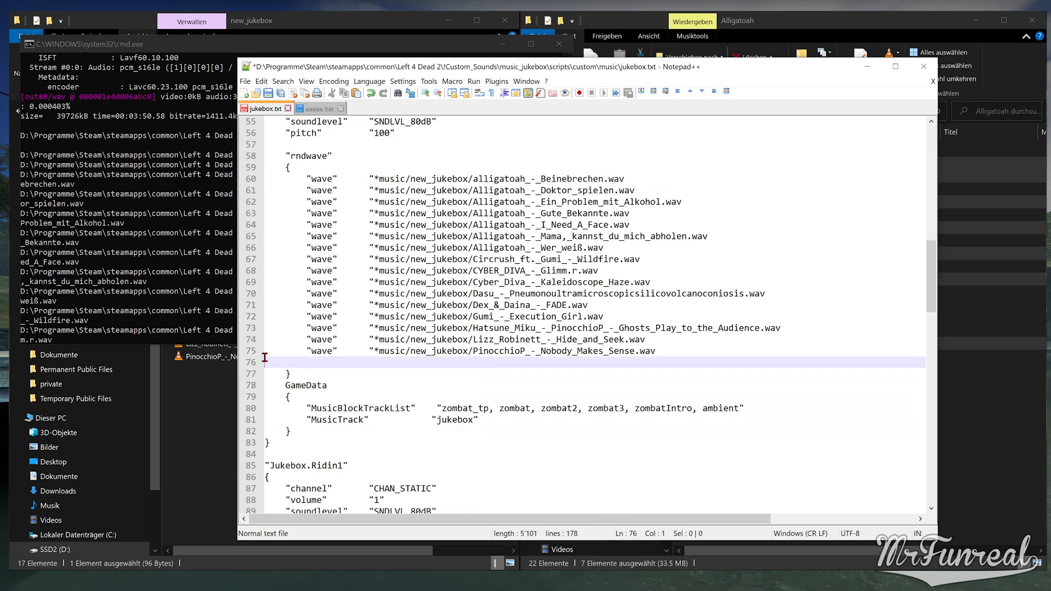
mouse_move(660, 187)
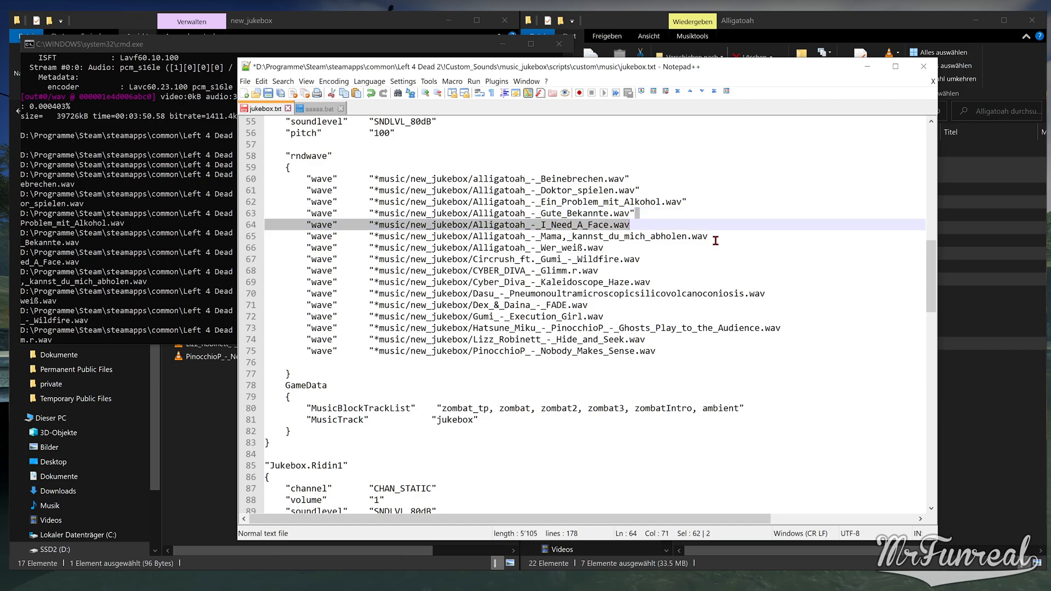
left_click(644, 259)
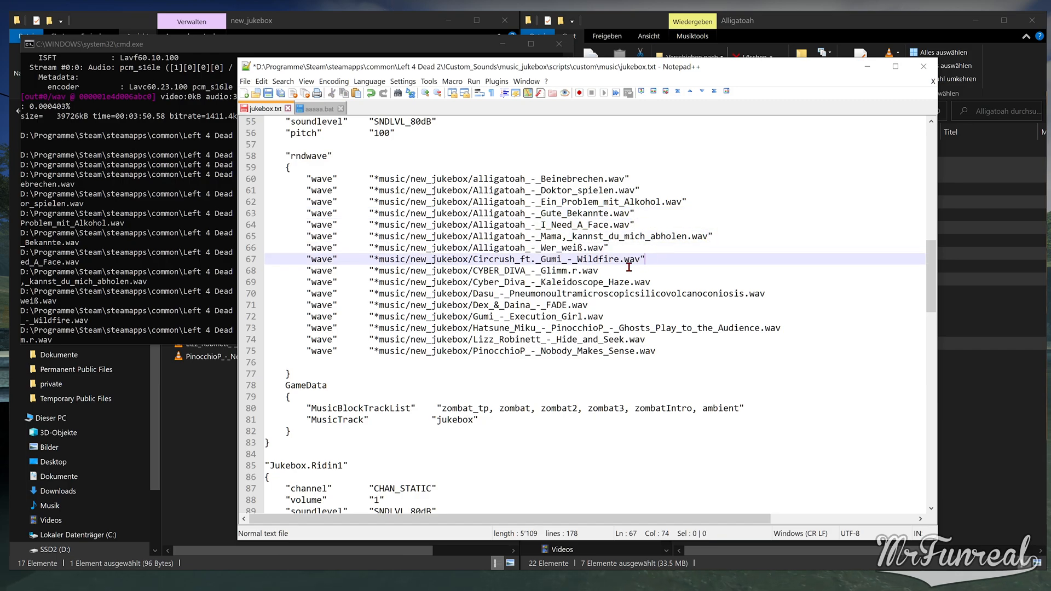
left_click(590, 304)
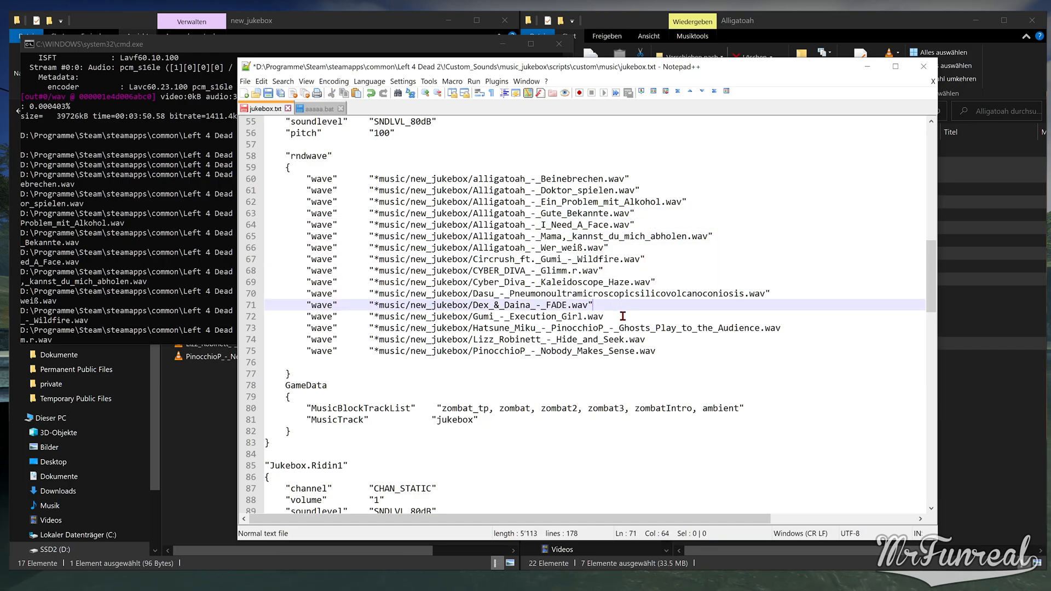
left_click(659, 351)
type("\"")
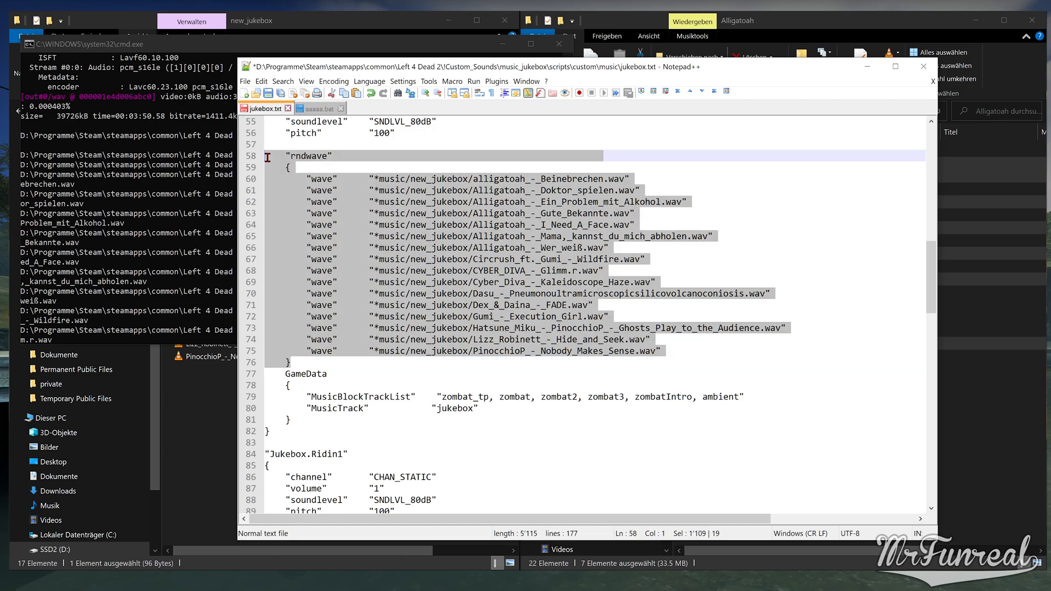
mouse_move(268, 161)
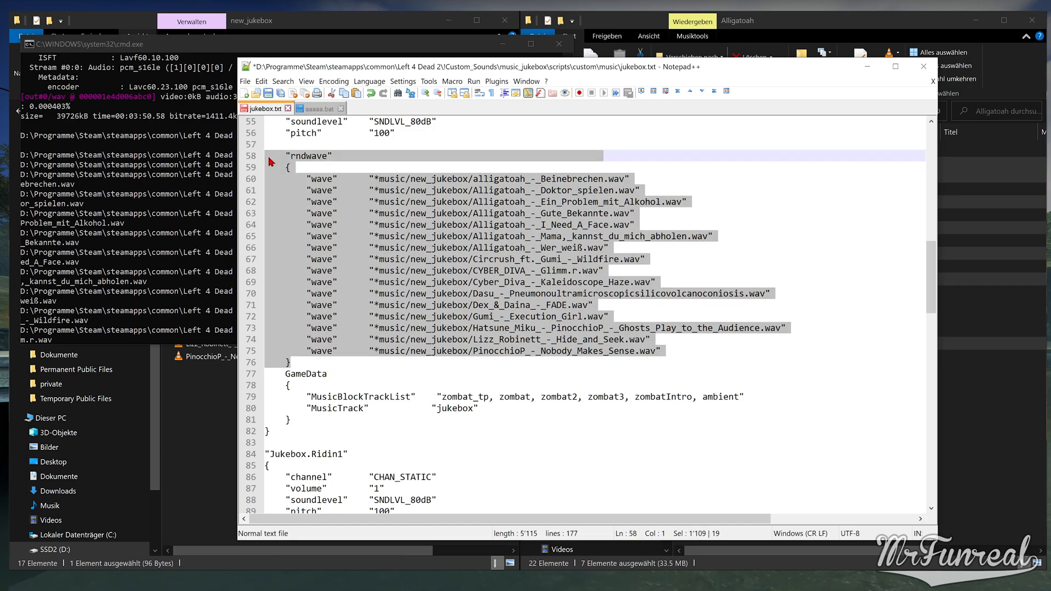
mouse_move(266, 375)
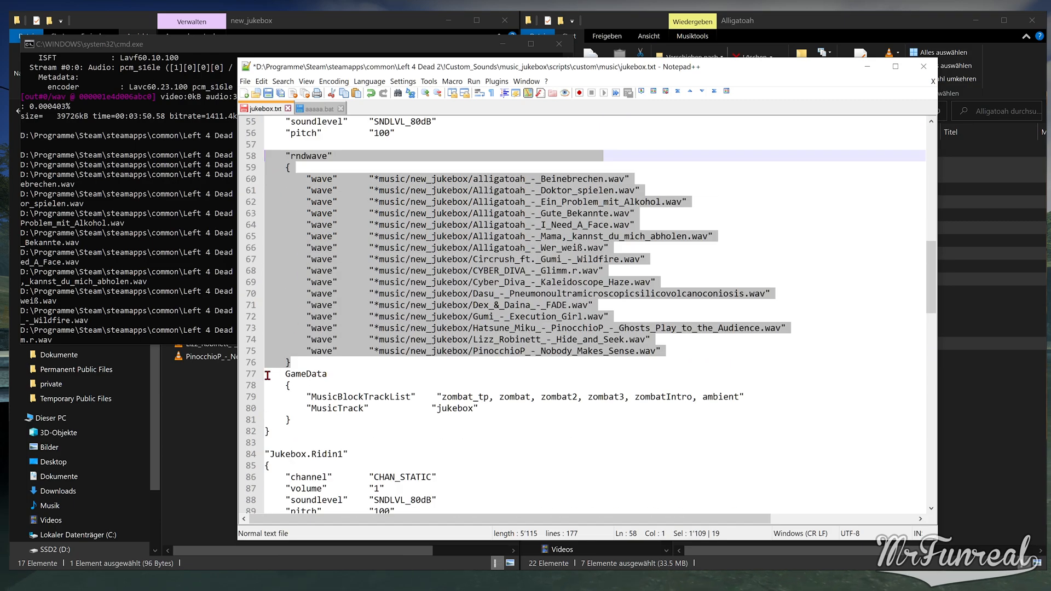
Step: Scroll down to later Jukebox entries to paste the sixteen-song rndwave block over their wave lines
scroll("down", 3)
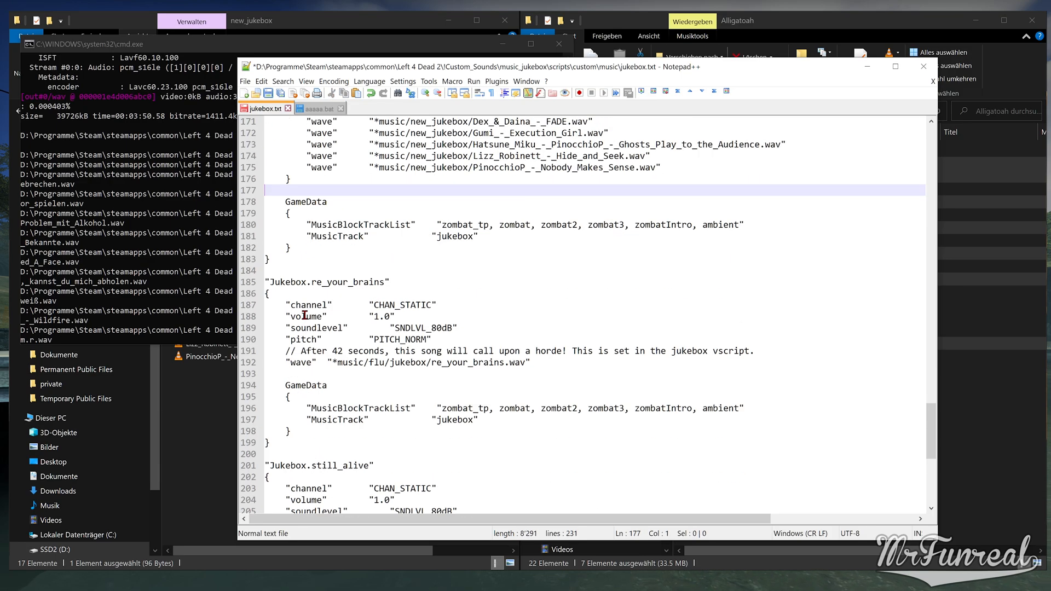
Step: Scroll through the remaining Jukebox entries, pasting the rndwave block into each
scroll("down", 3)
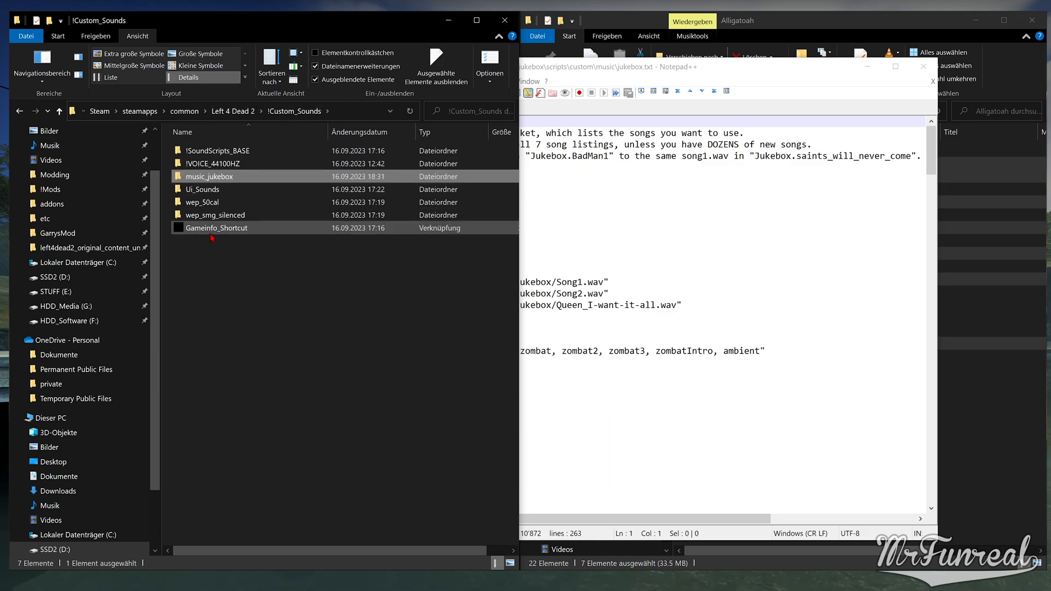
Step: Open gameinfo.txt via Gameinfo_Shortcut and add a !Custom_Sounds/music_jukebox Game search path
left_click(216, 227)
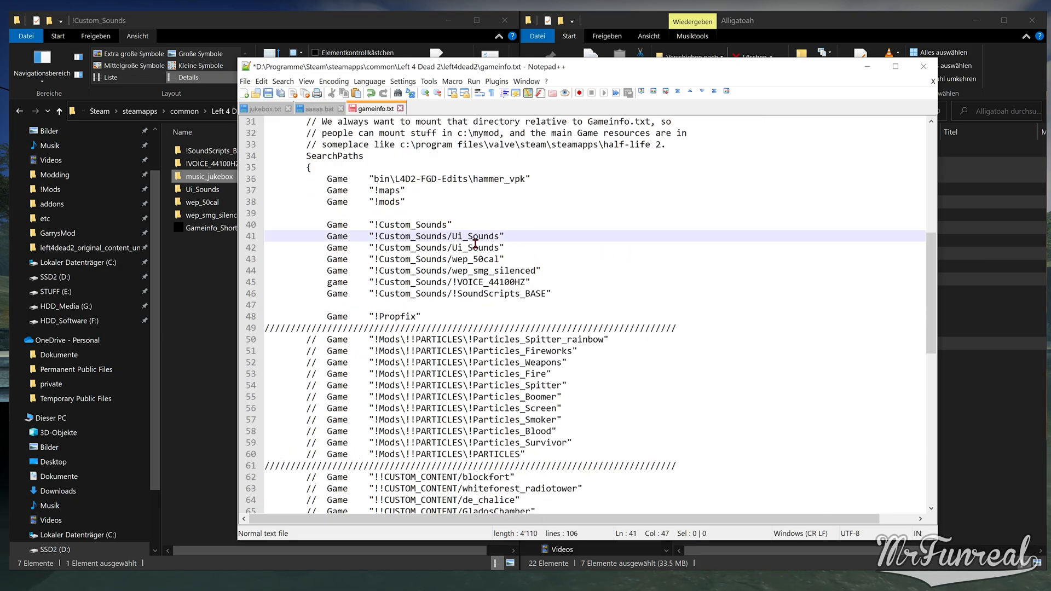
type("music_jukebox")
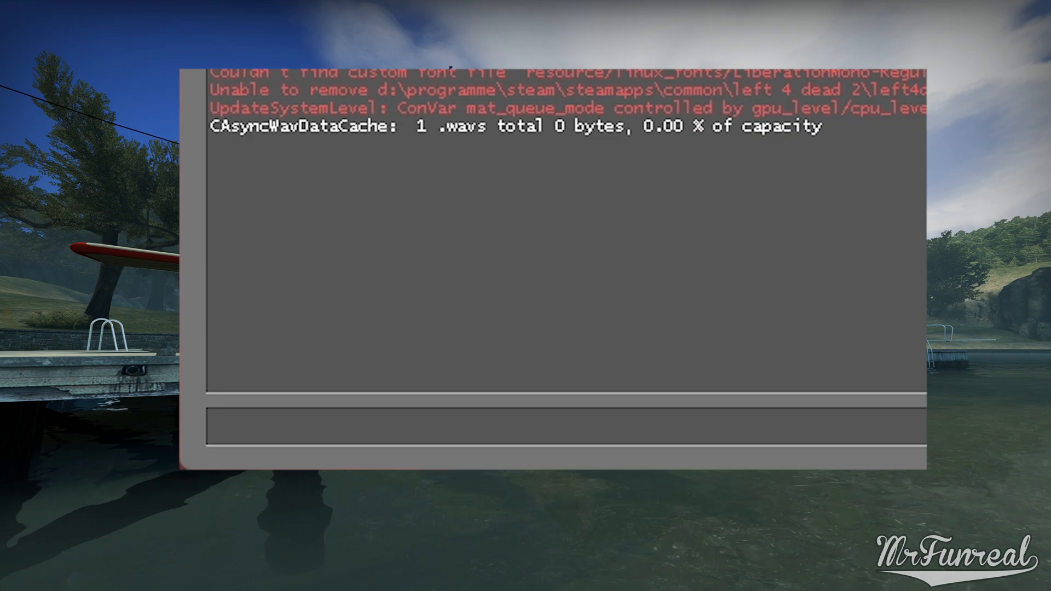
Step: Run snd_buildsoundcachefordirectory ../!custom_Sounds/music_jukebox in the console, caching 16 files
type("sn")
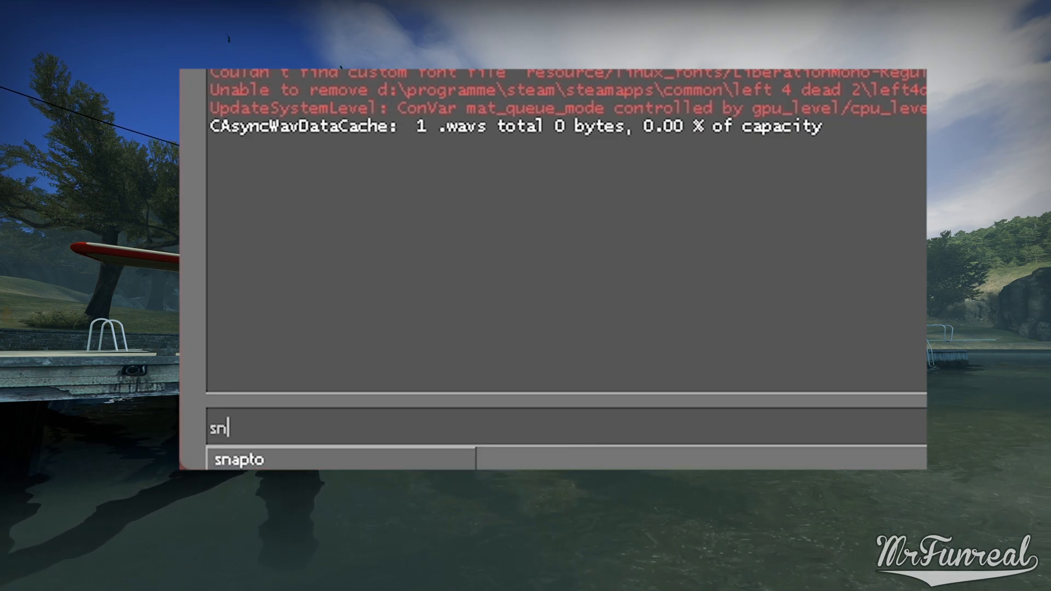
type("snd_buildsoundcachefordirectory ../l")
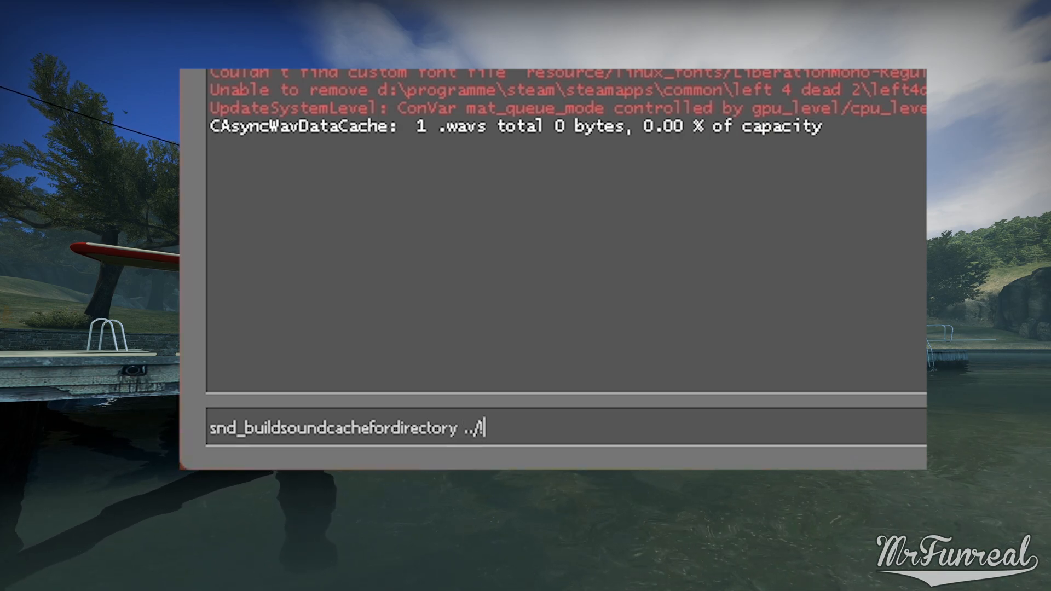
type("custom_")
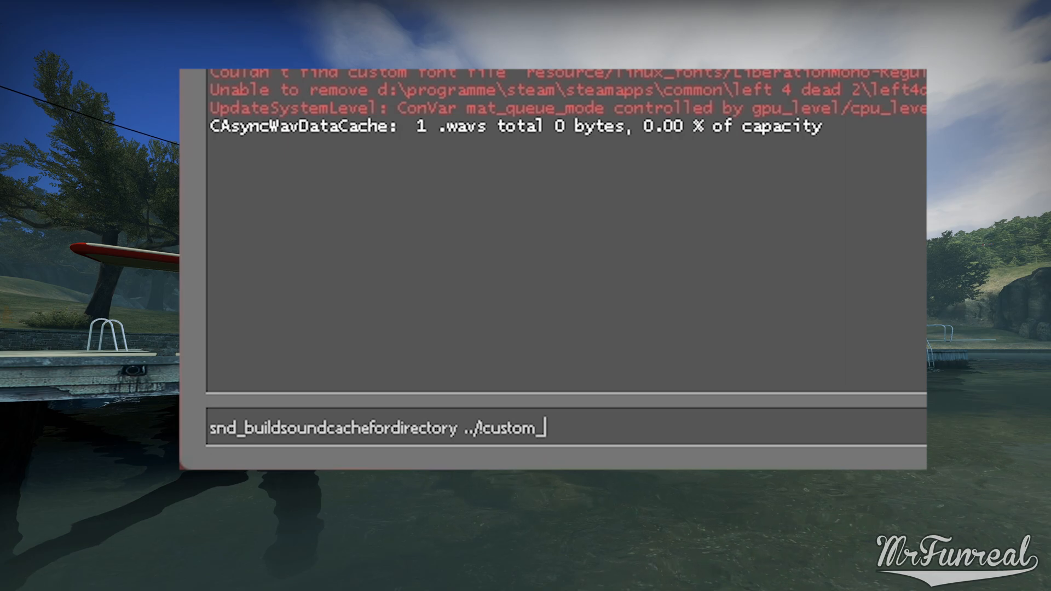
type("_Soun")
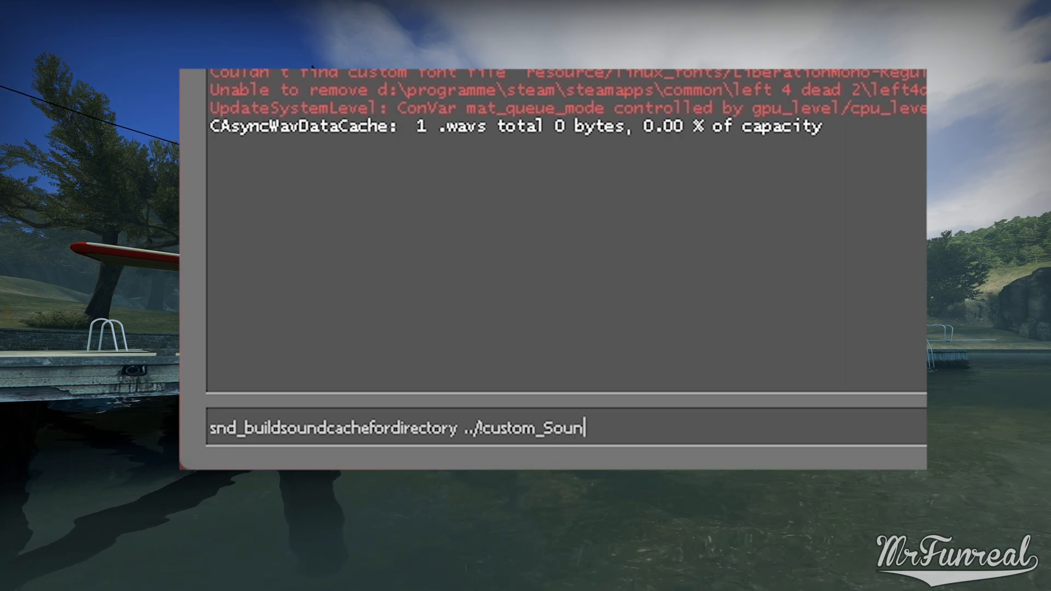
type("ds/")
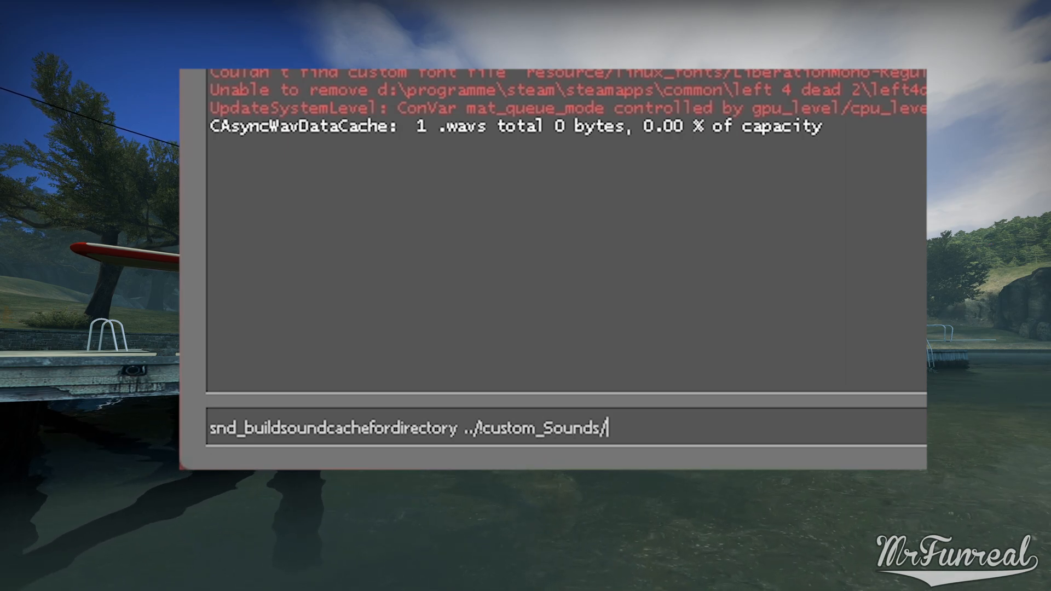
type("music_jukebox")
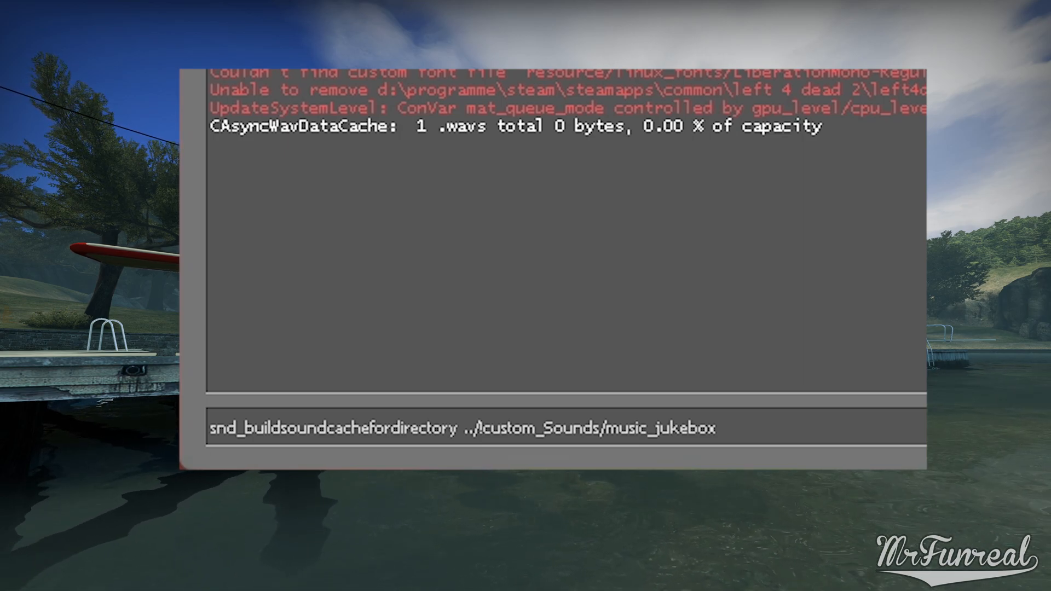
key("Return")
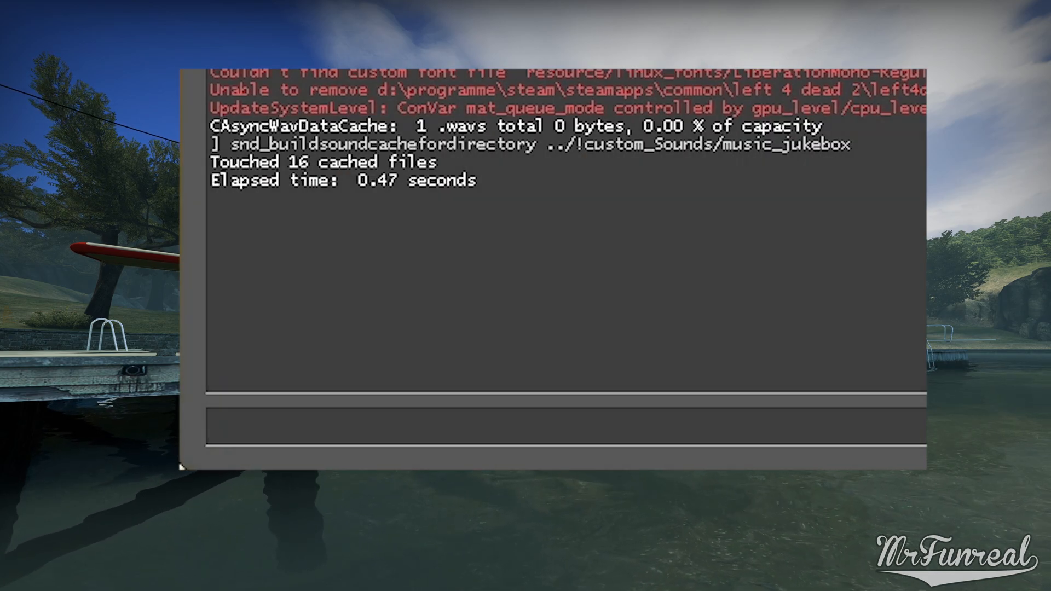